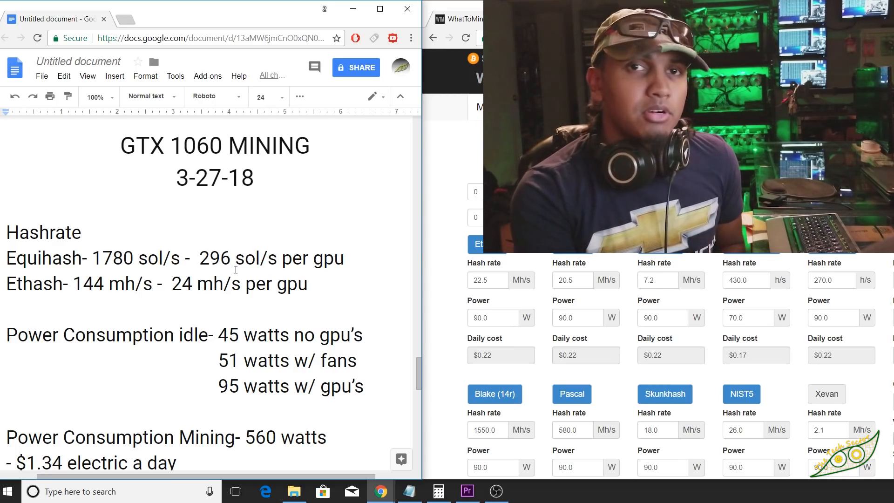
- Scroll the notes past hashrates and idle power to the mining draw and 84.8 W per GPU
scroll(down, 3)
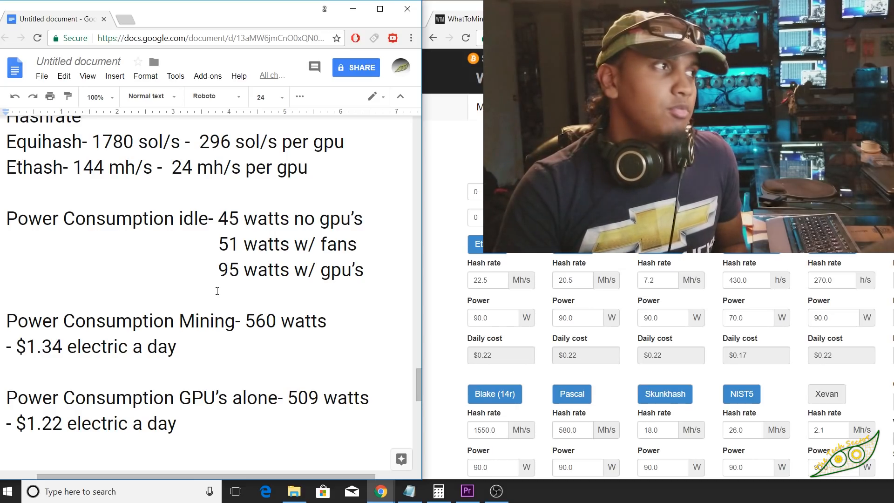
scroll(down, 3)
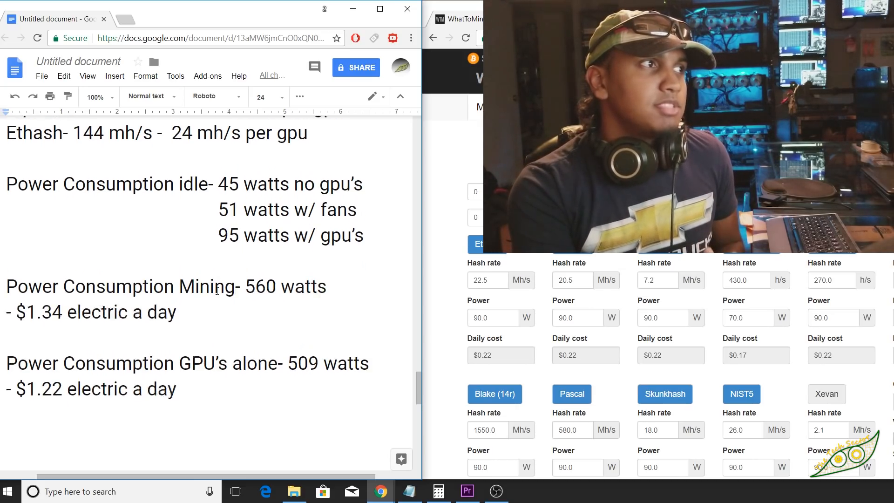
scroll(down, 3)
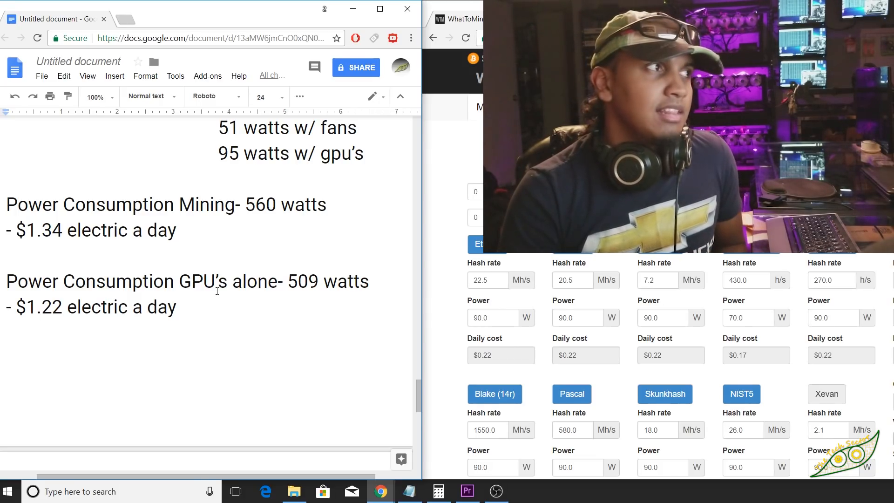
scroll(down, 3)
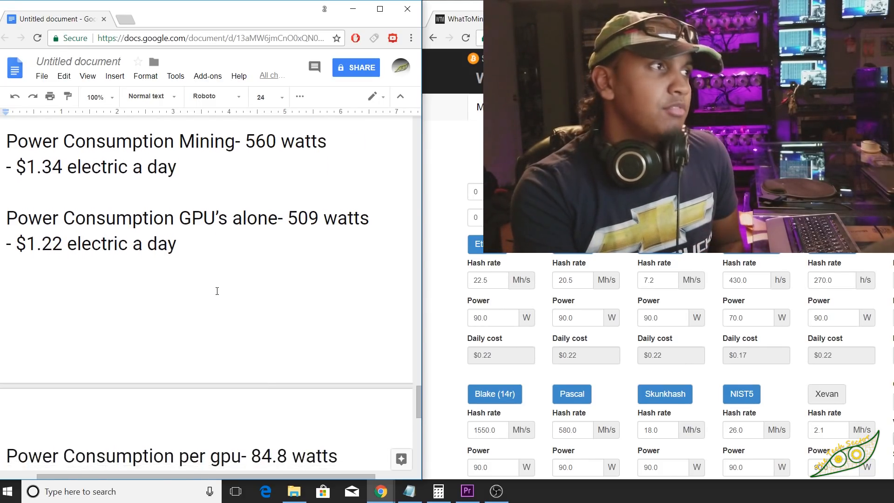
- Scroll on to the sol/s and mh/s per watt and Equihash and Ethash daily earnings at $0.10 kWh
scroll(down, 3)
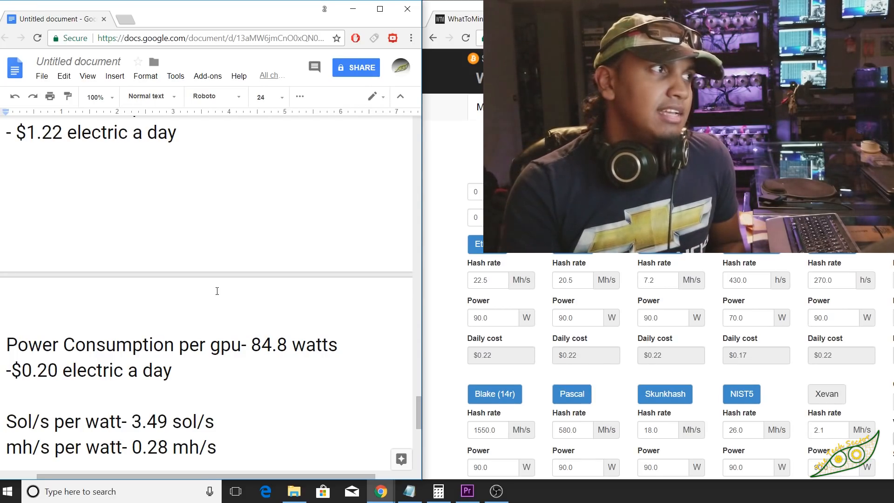
scroll(down, 3)
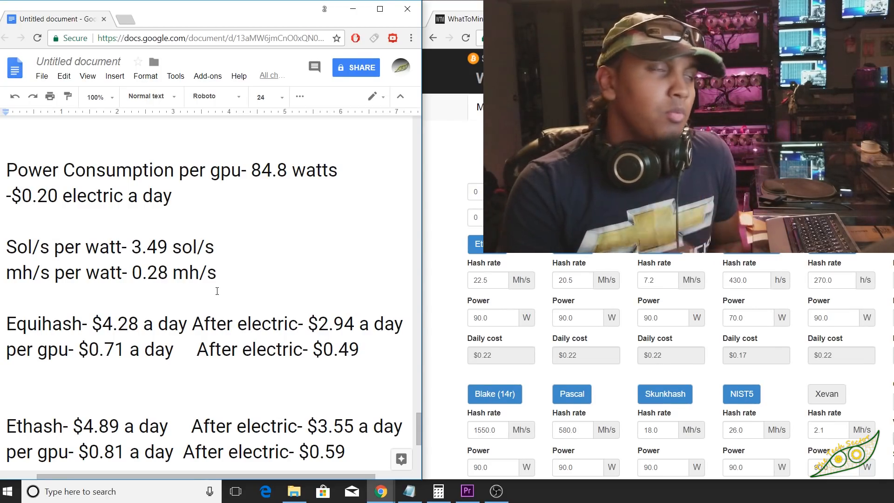
scroll(down, 3)
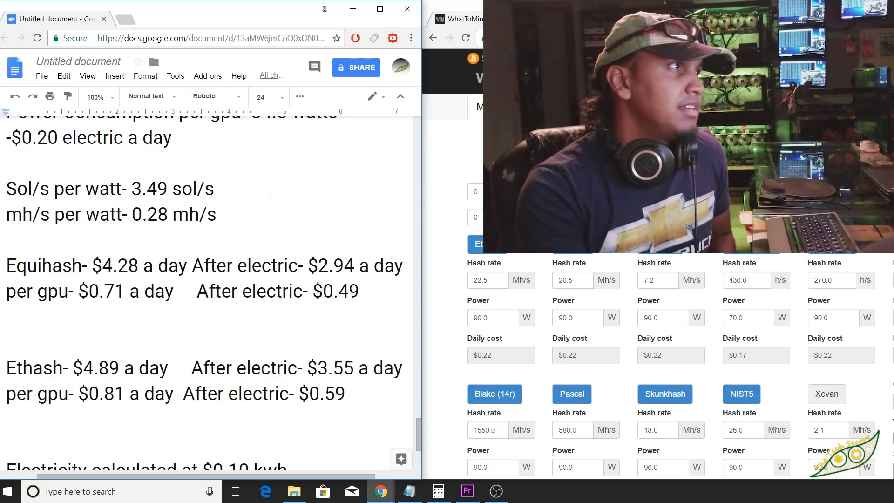
scroll(down, 3)
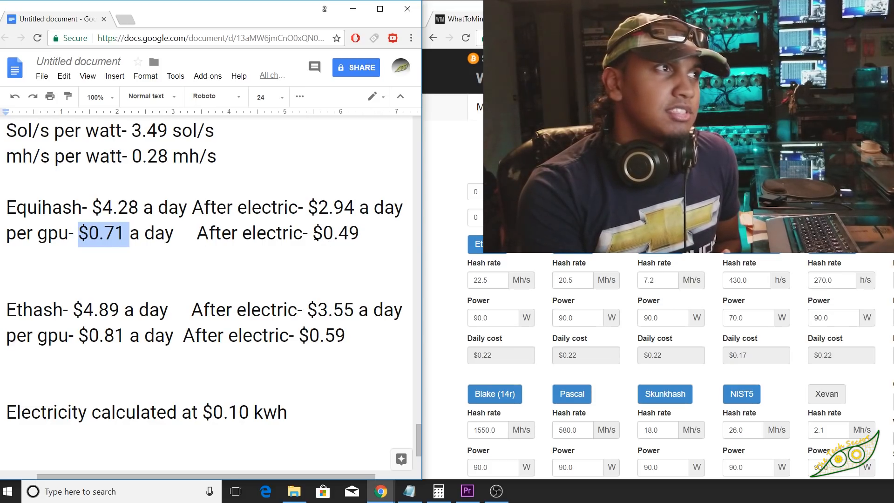
- Select the $0.71 Equihash and $0.81 Ethash per-GPU daily earnings
double_click(335, 233)
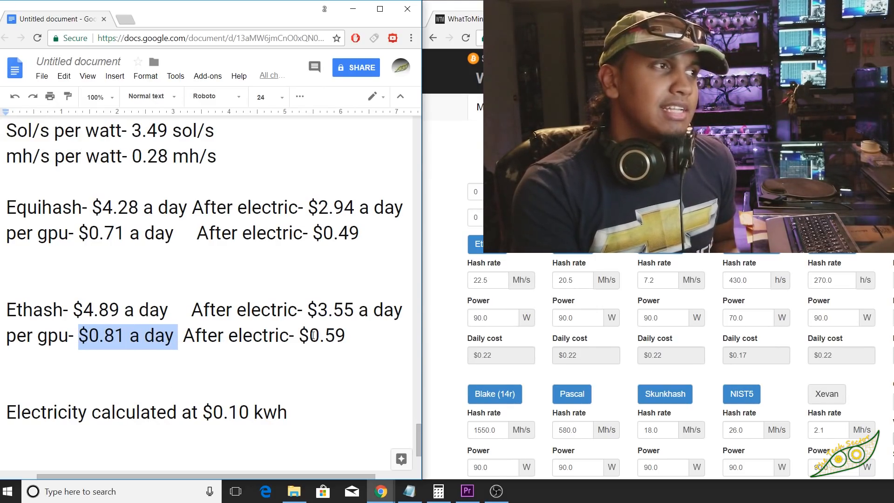
double_click(326, 335)
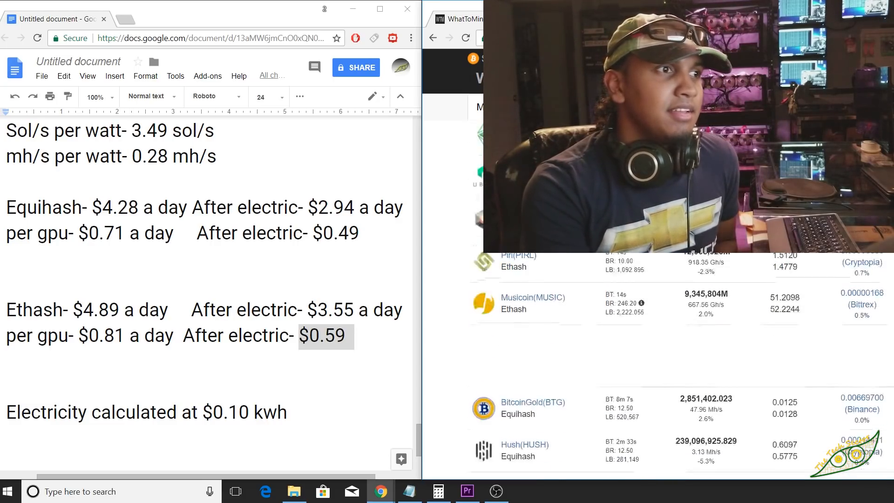
- Scroll the WhatToMine list down to the BitcoinGold, Hush, Zencash and Zcash rows
scroll(down, 3)
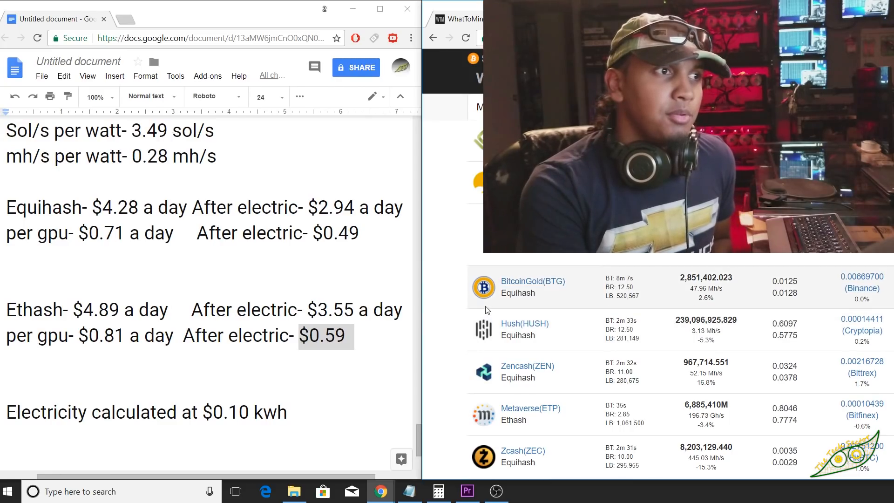
scroll(down, 3)
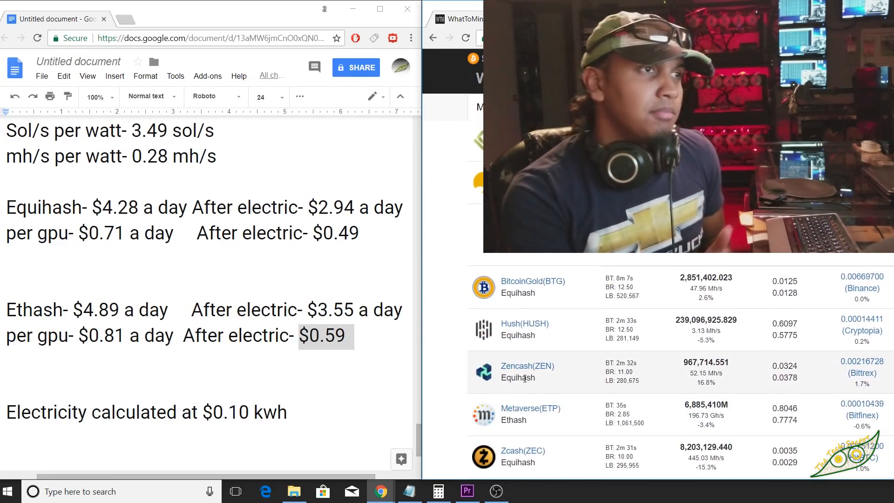
mouse_move(523, 323)
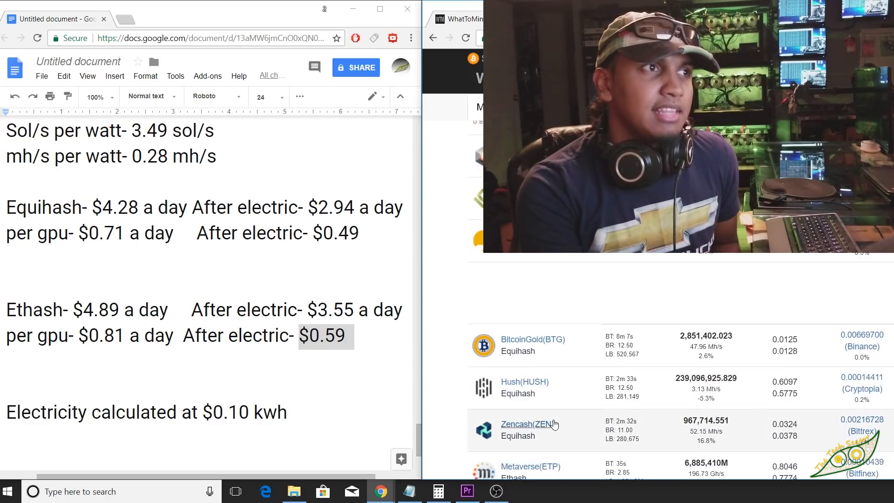
mouse_move(548, 409)
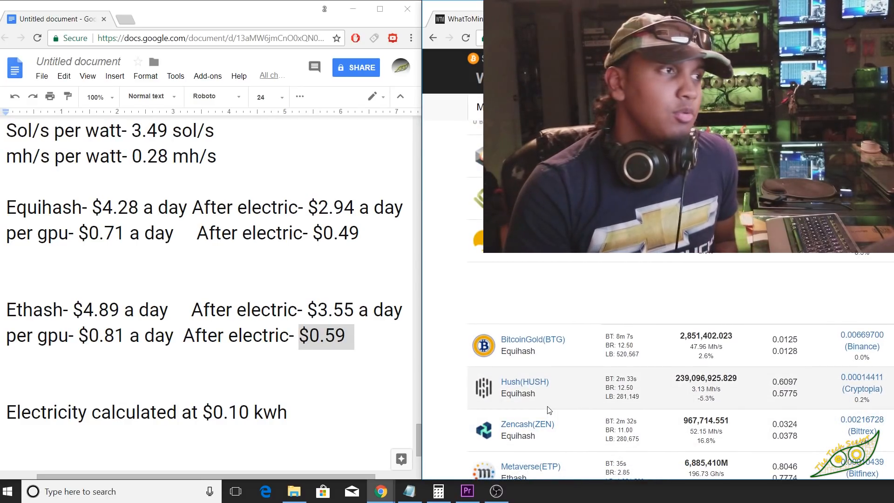